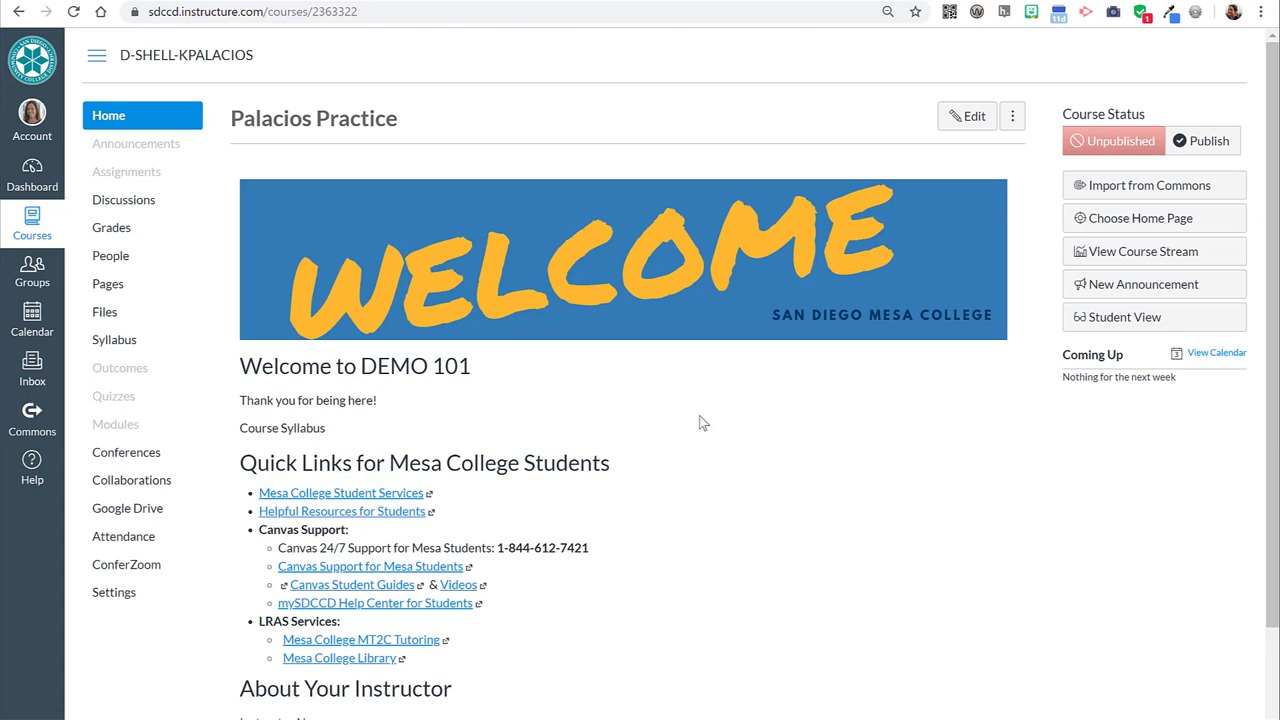
pyautogui.moveTo(110, 256)
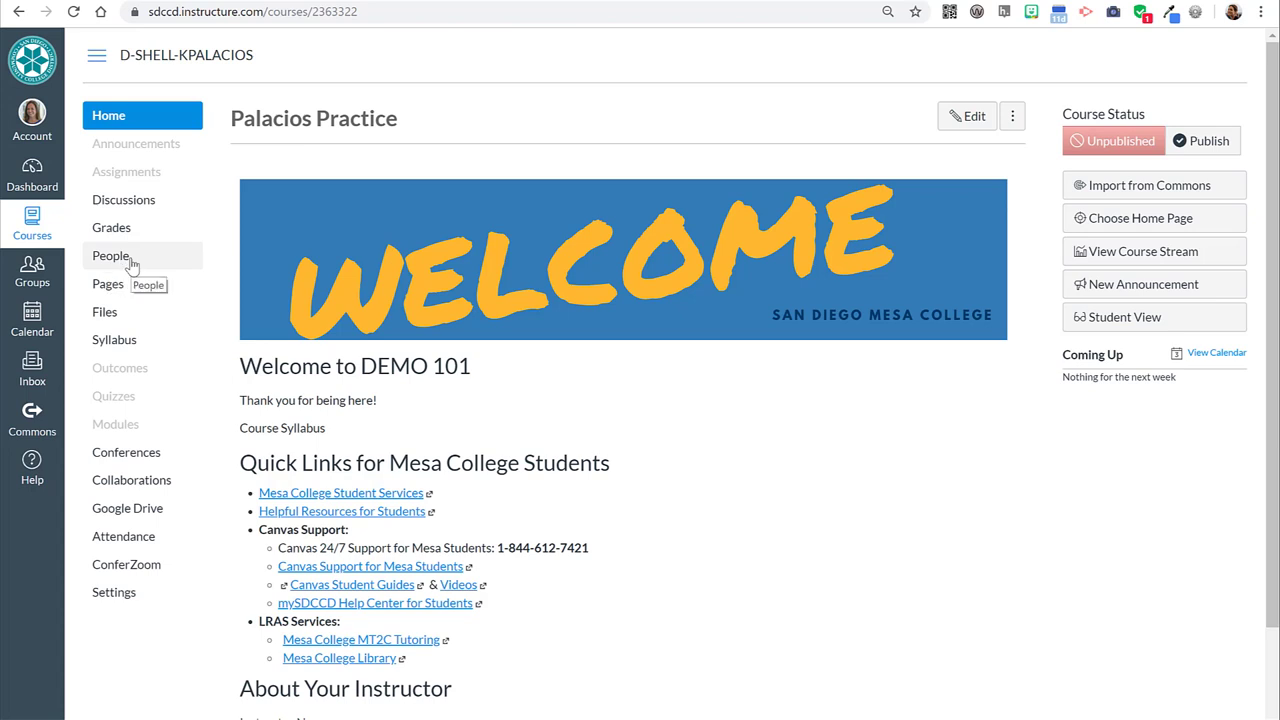
# Show the course's People roster with its enrolled members
pyautogui.click(112, 256)
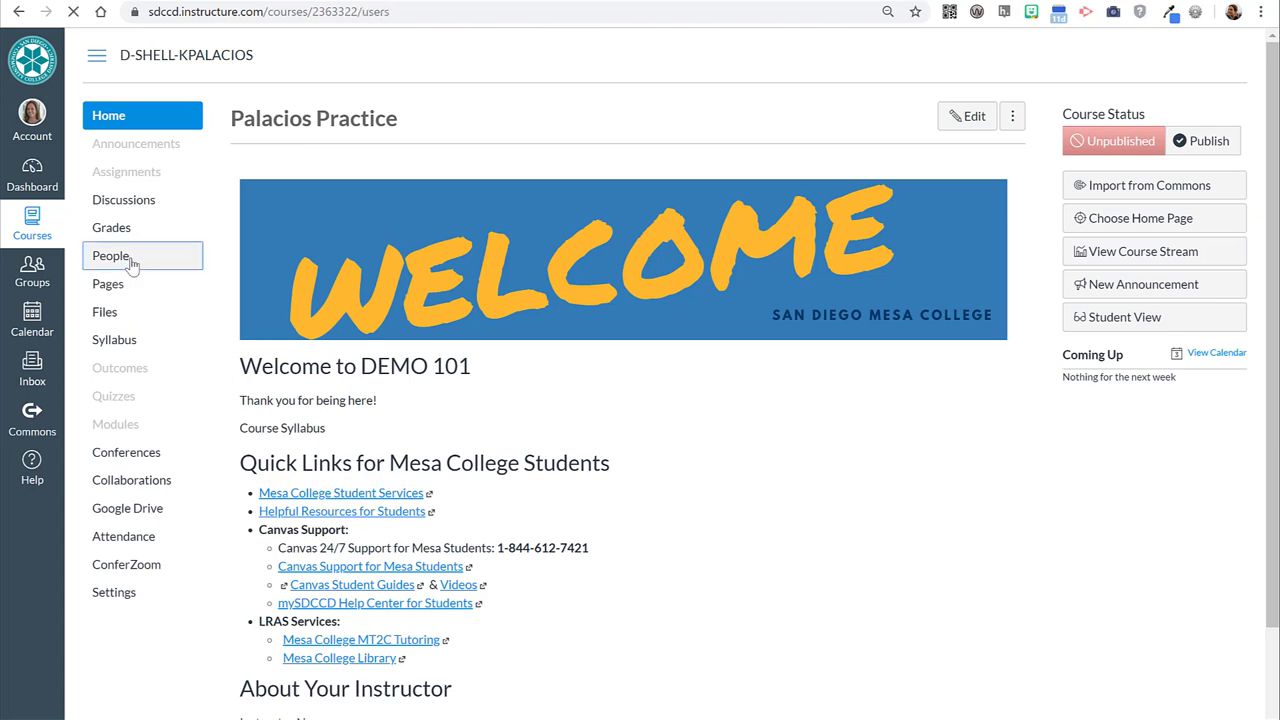
pyautogui.click(112, 256)
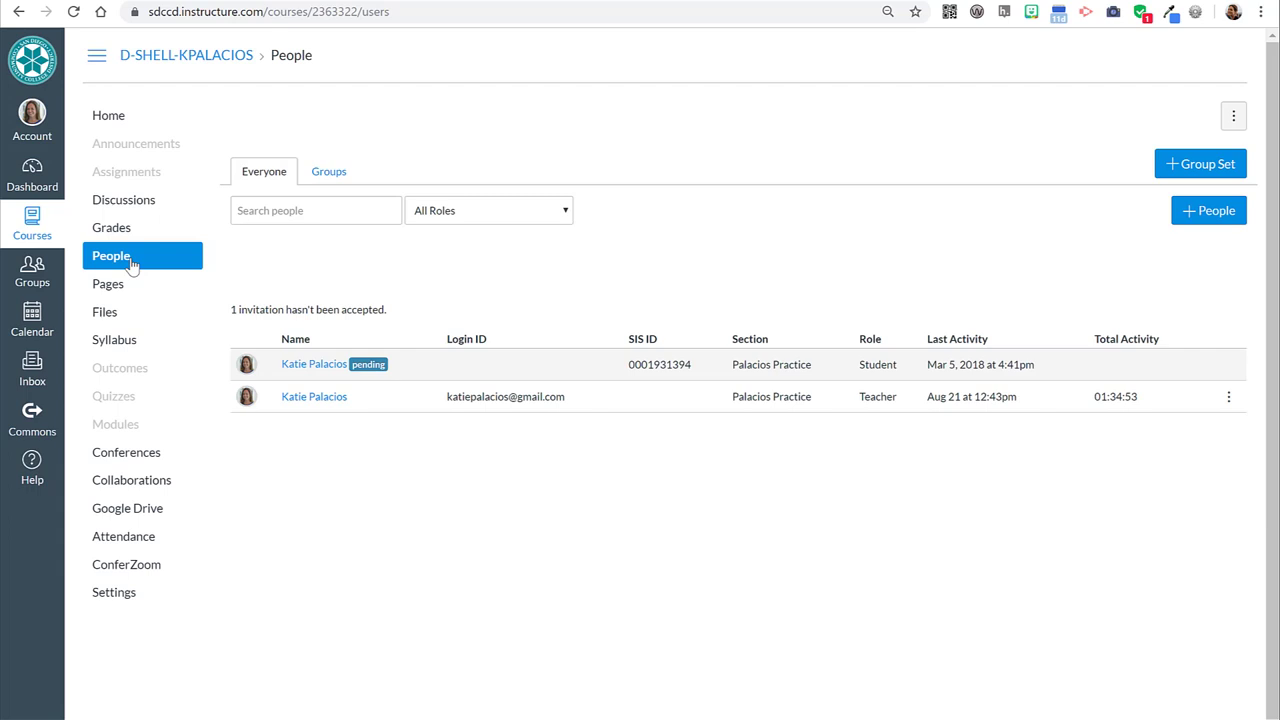
pyautogui.moveTo(740, 288)
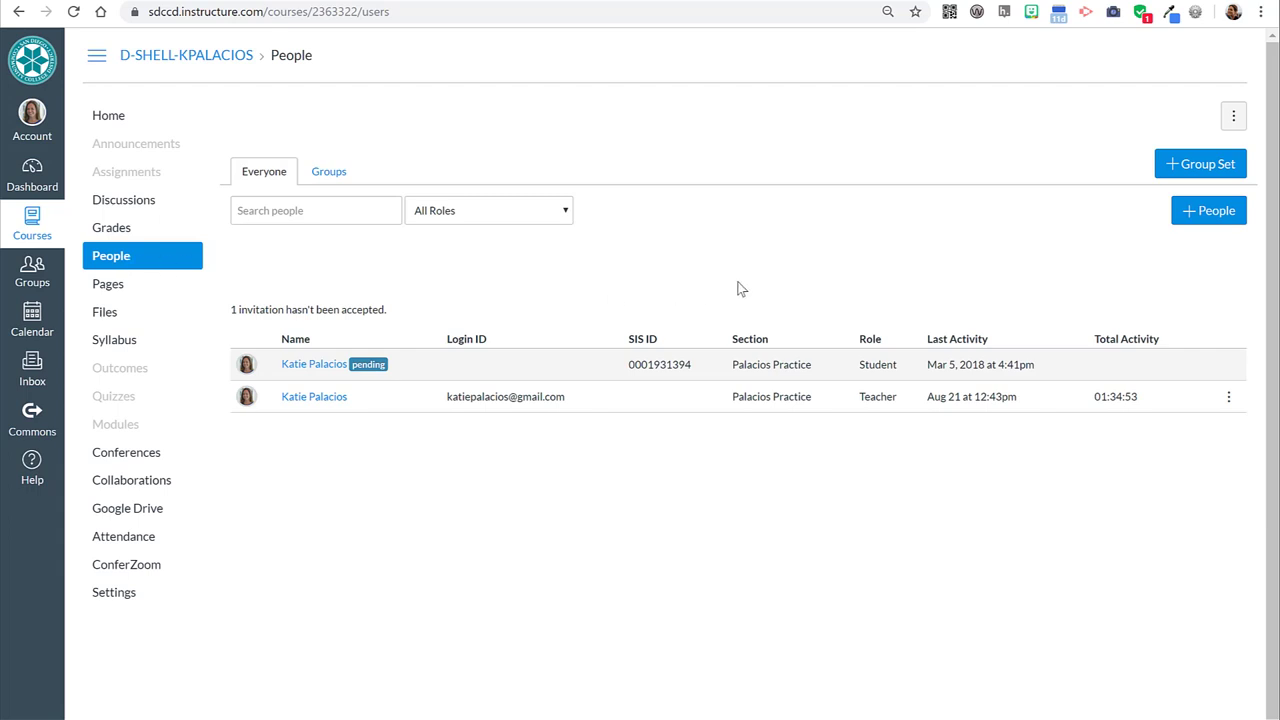
pyautogui.moveTo(1208, 210)
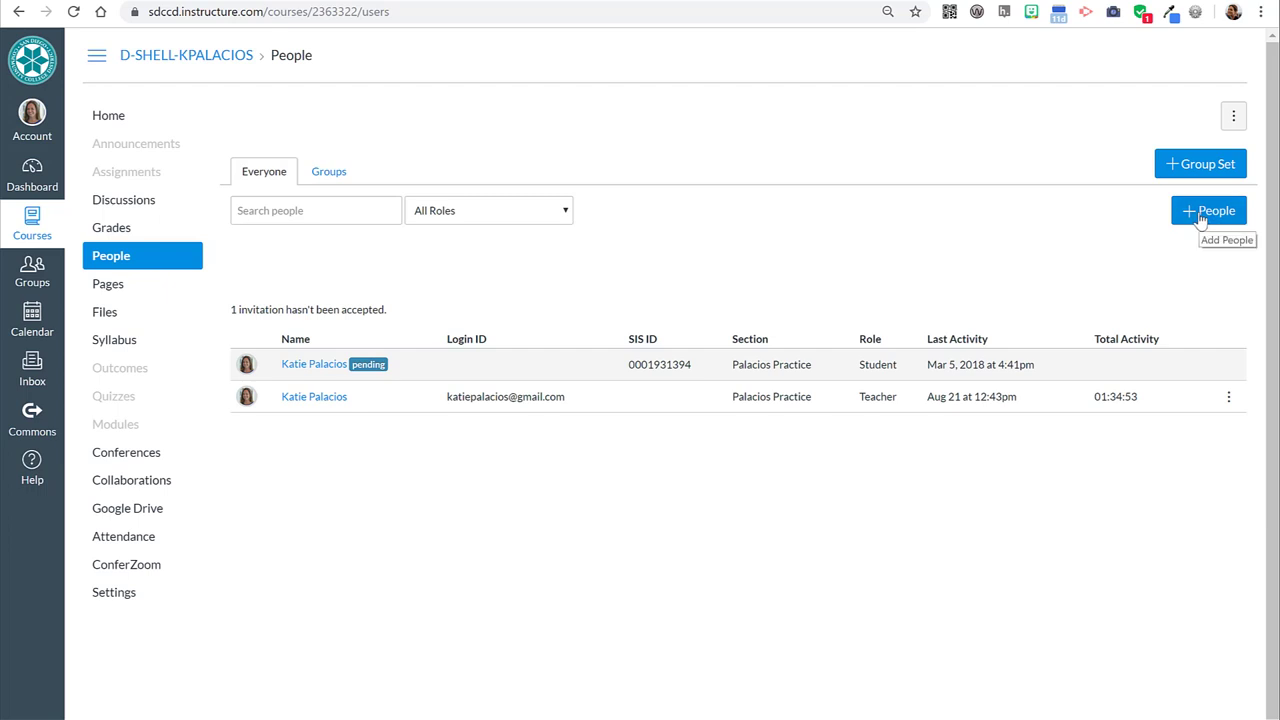
pyautogui.click(1208, 210)
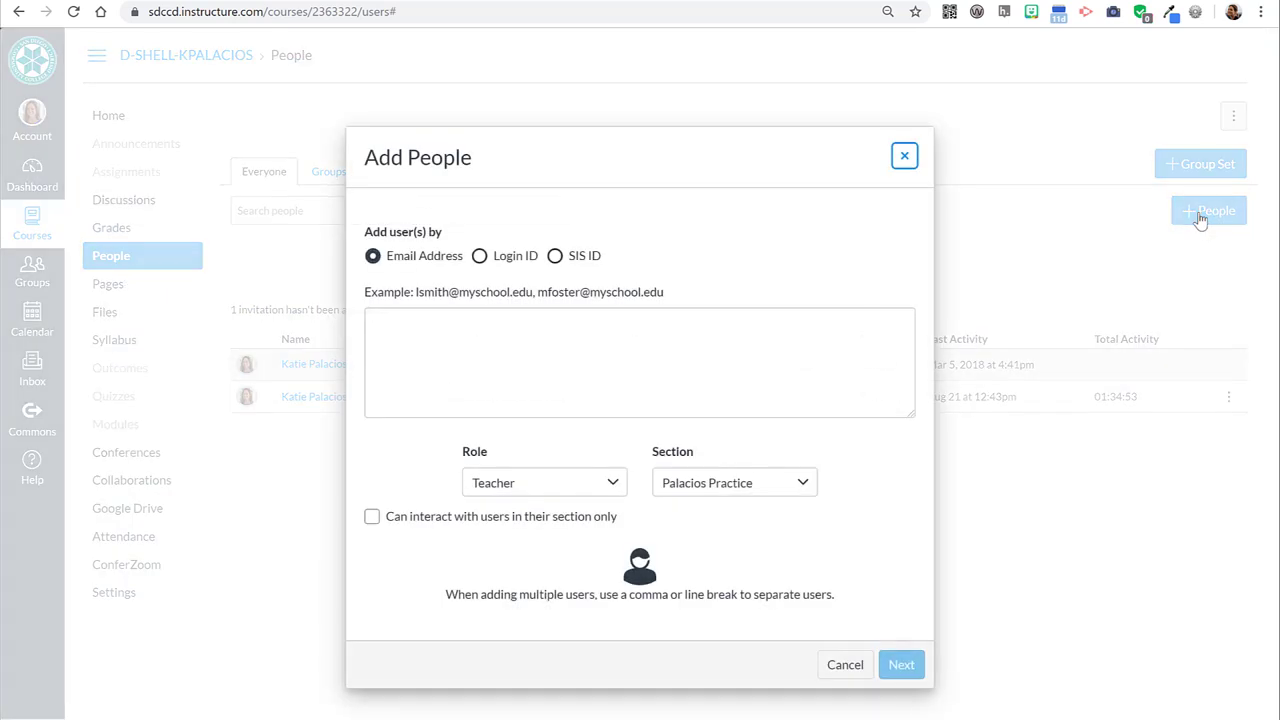
pyautogui.click(640, 362)
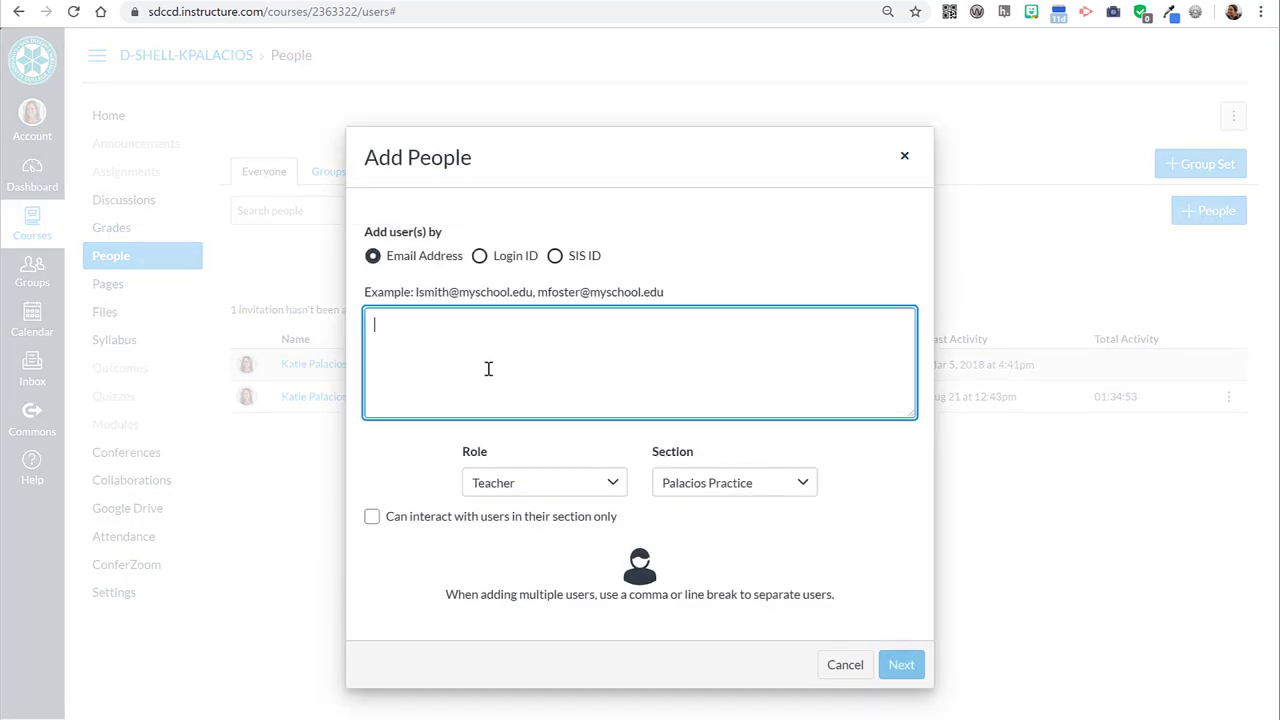
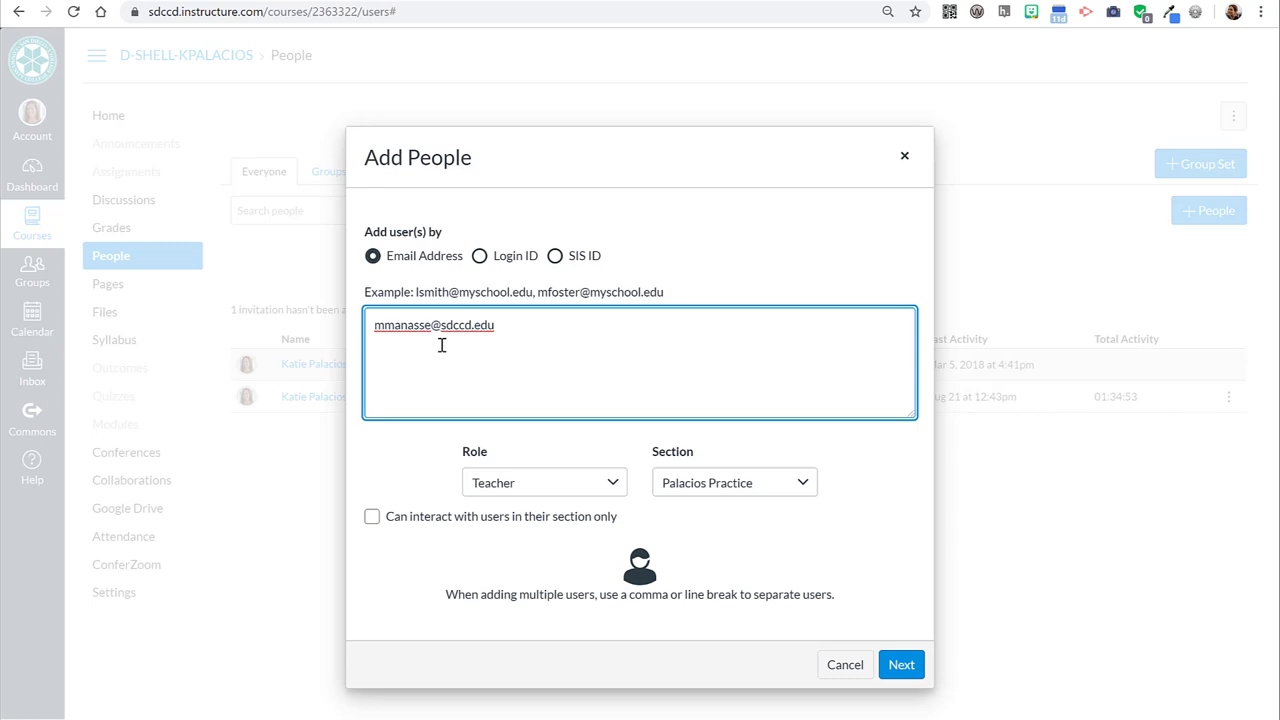
pyautogui.moveTo(472, 342)
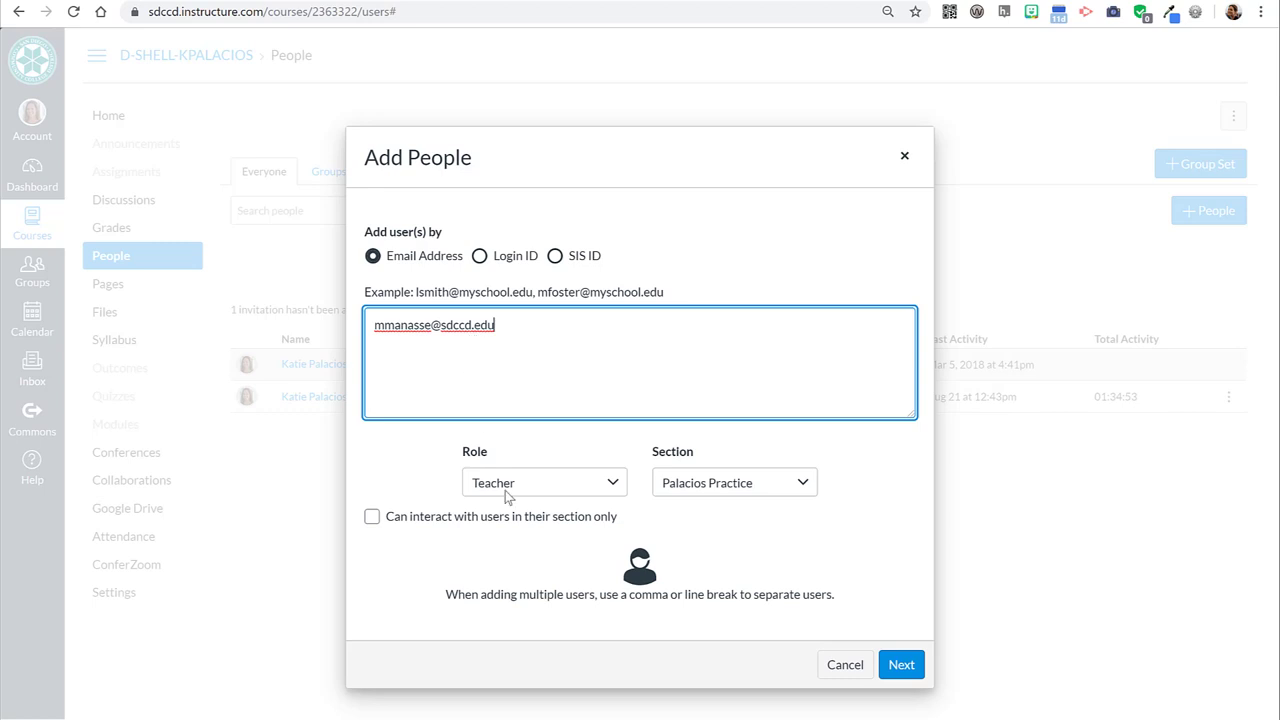
pyautogui.click(544, 482)
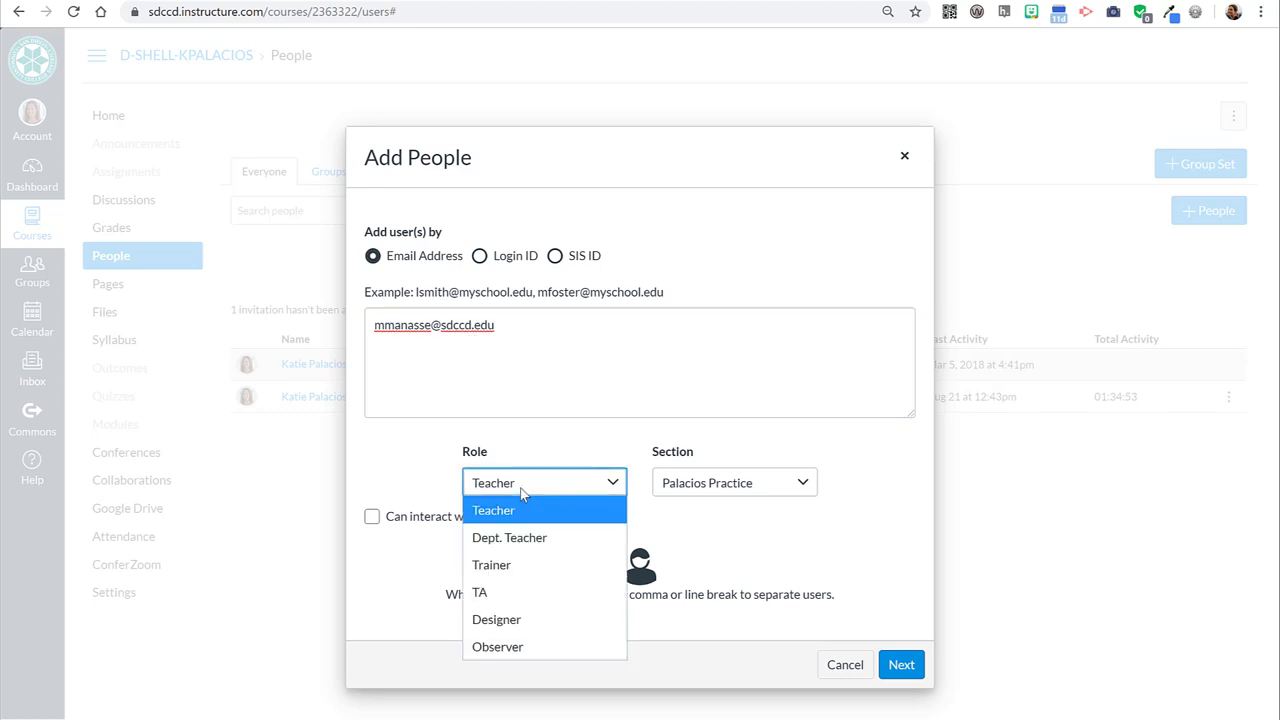
pyautogui.moveTo(490, 592)
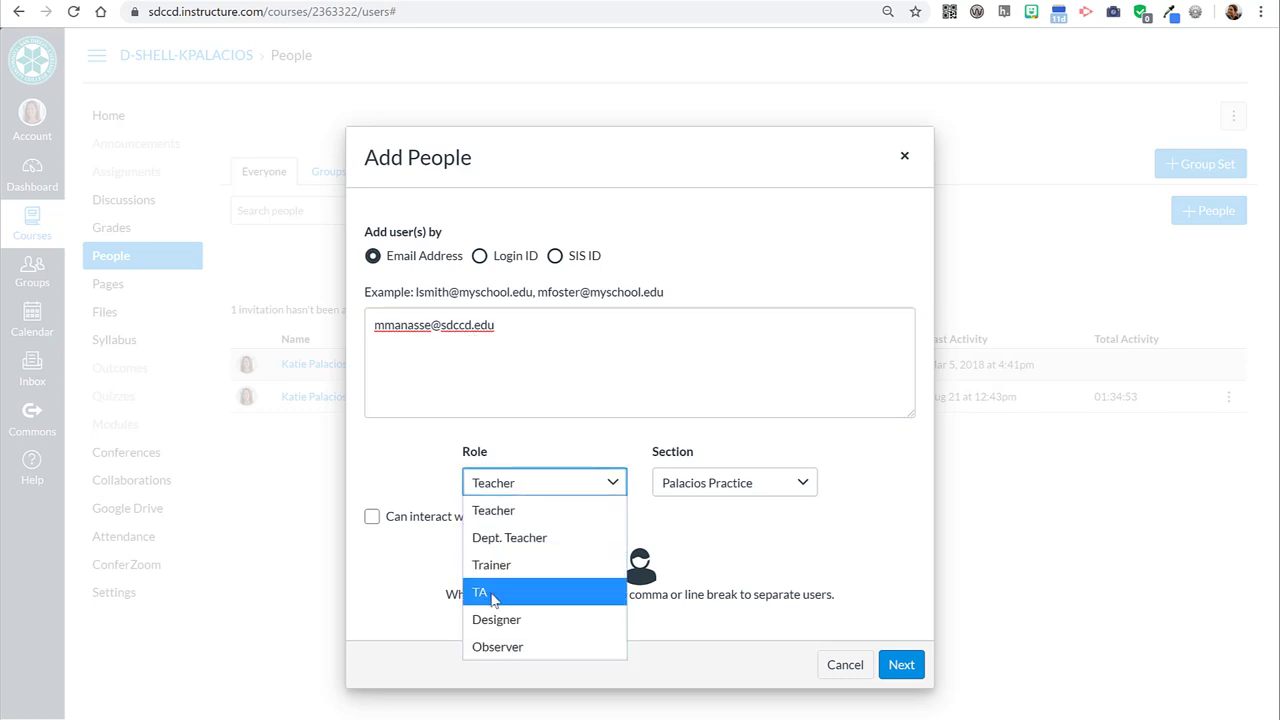
pyautogui.click(480, 592)
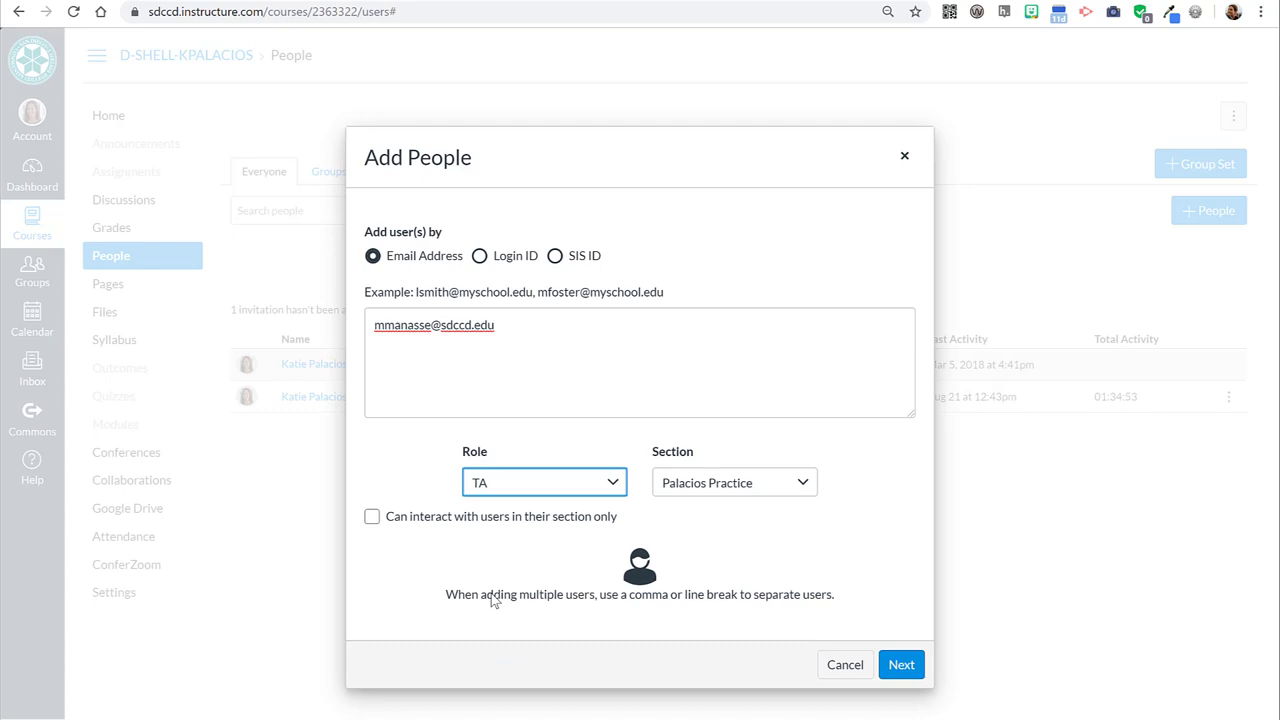
pyautogui.moveTo(900, 664)
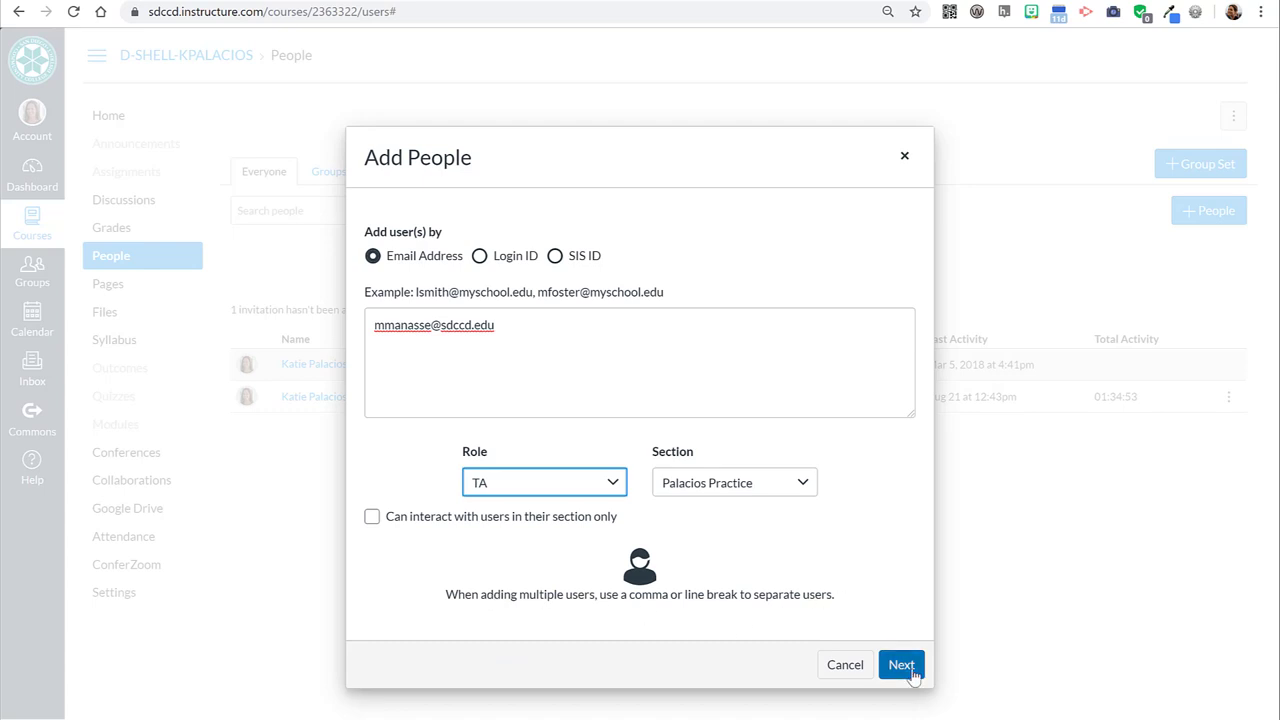
pyautogui.click(900, 664)
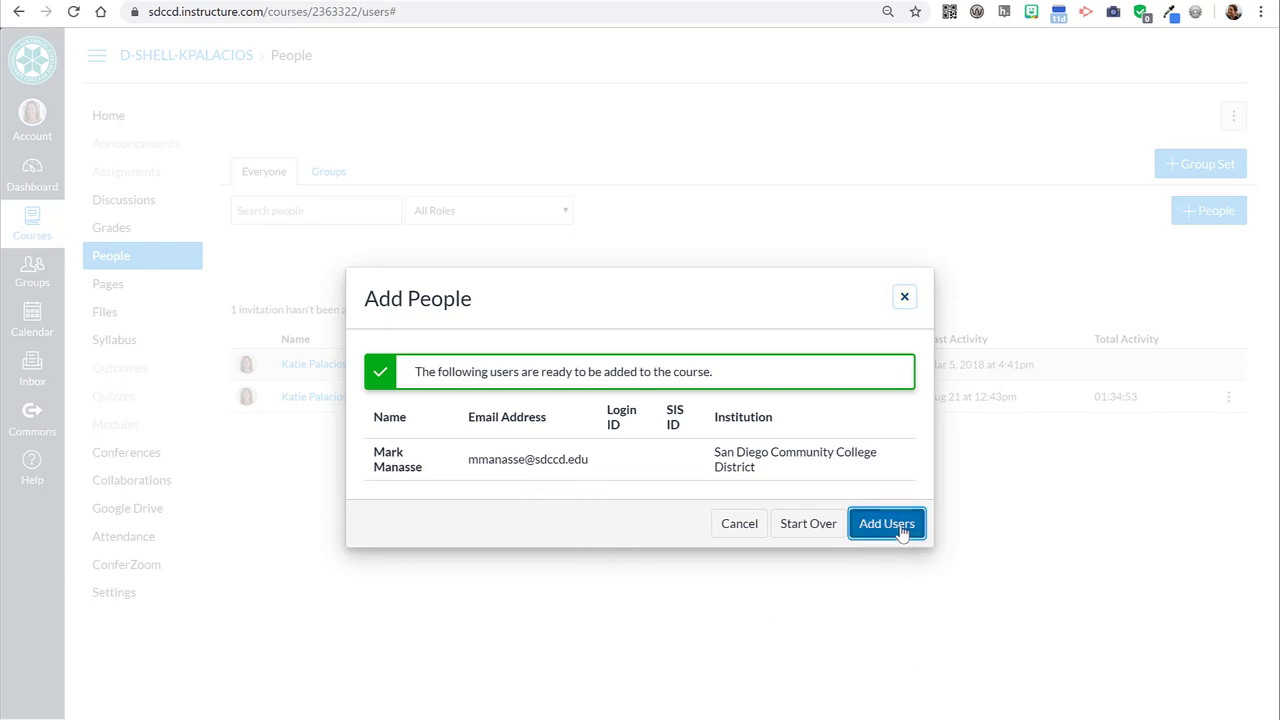
pyautogui.click(886, 524)
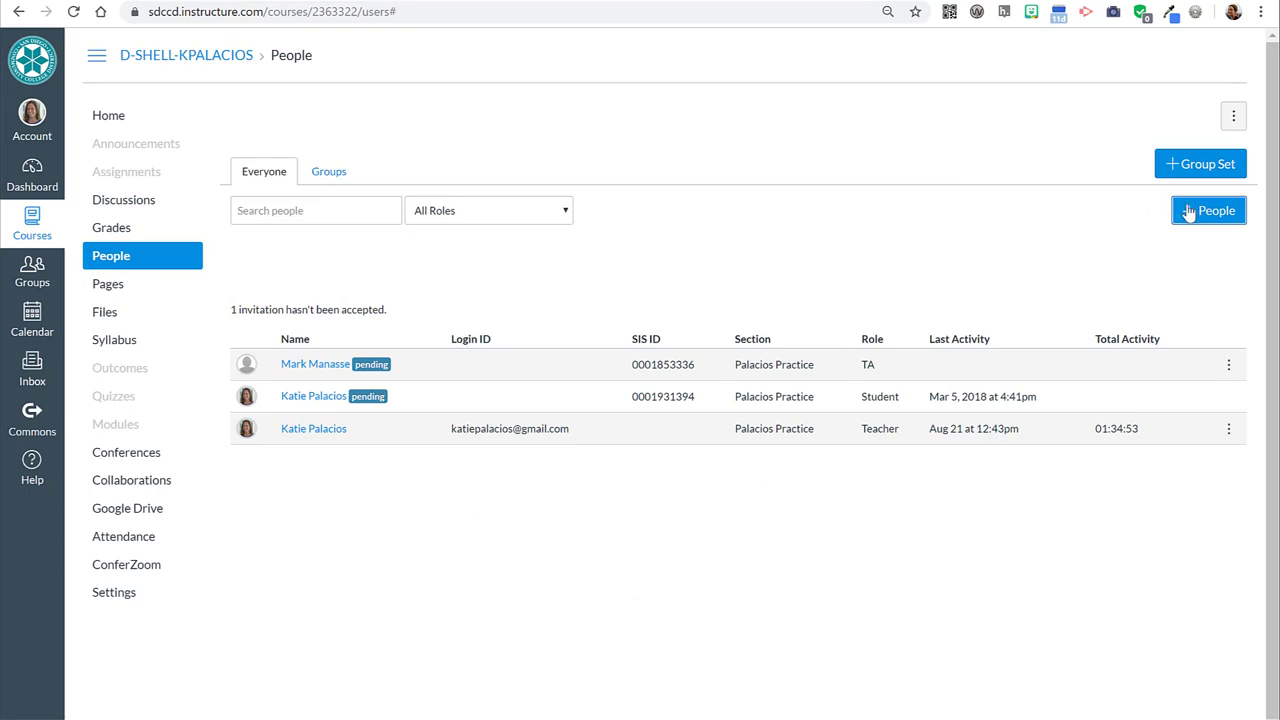
pyautogui.click(1208, 210)
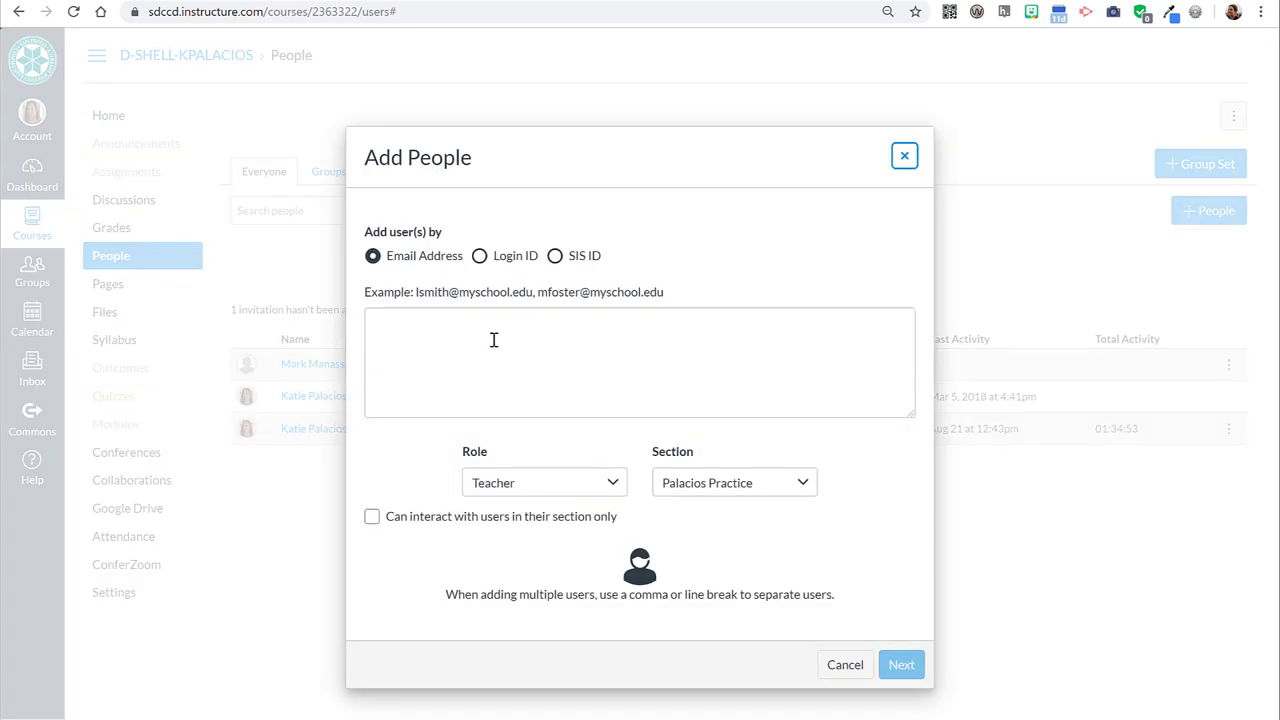
pyautogui.click(640, 362)
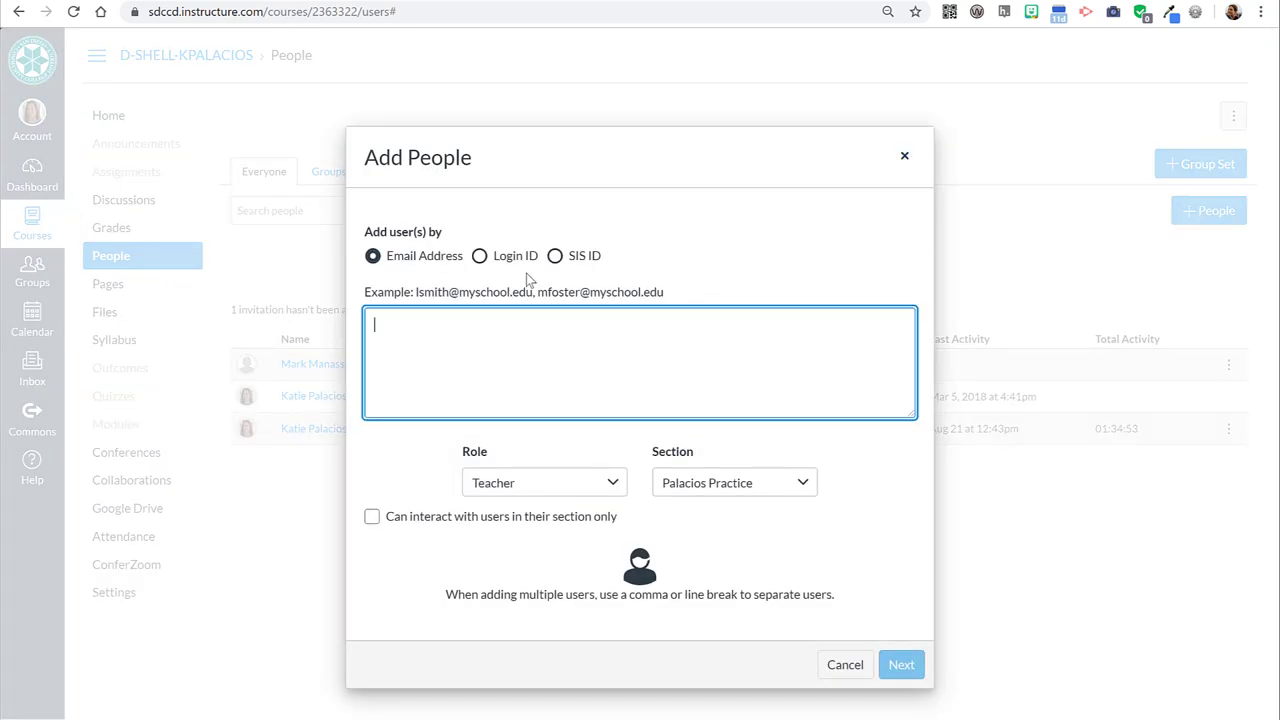
pyautogui.click(556, 256)
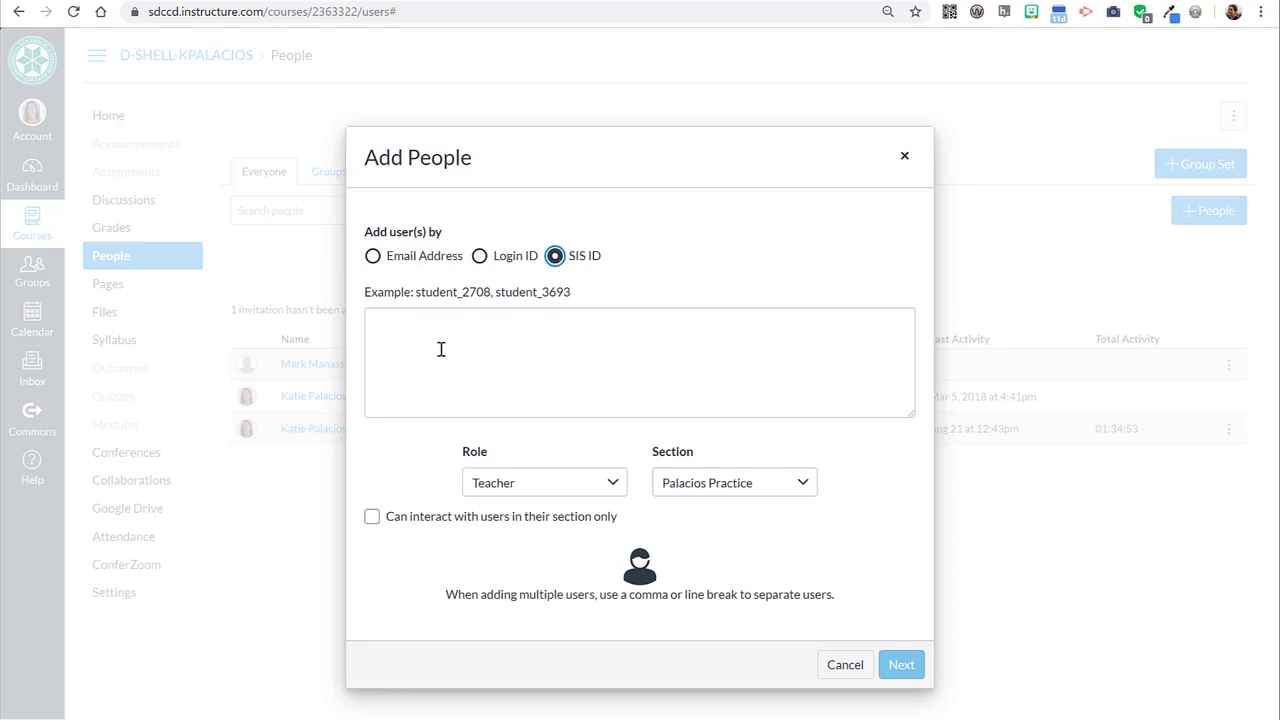
pyautogui.moveTo(488, 262)
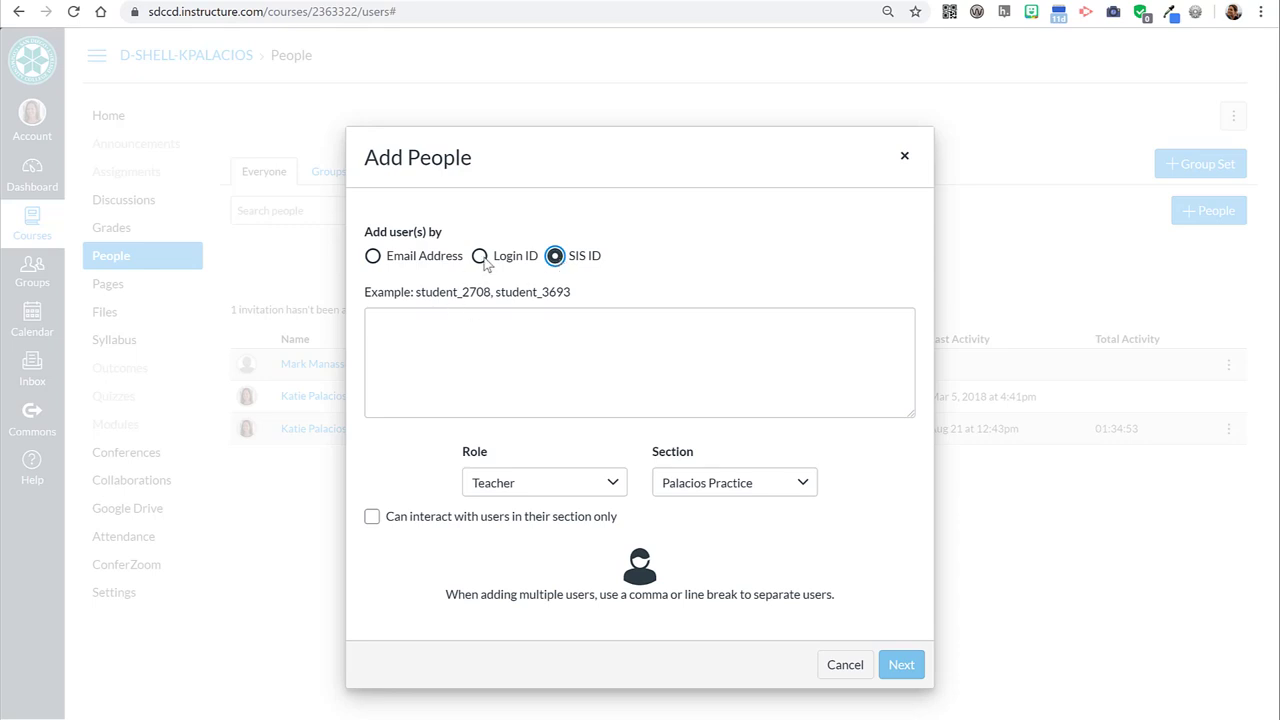
pyautogui.click(480, 256)
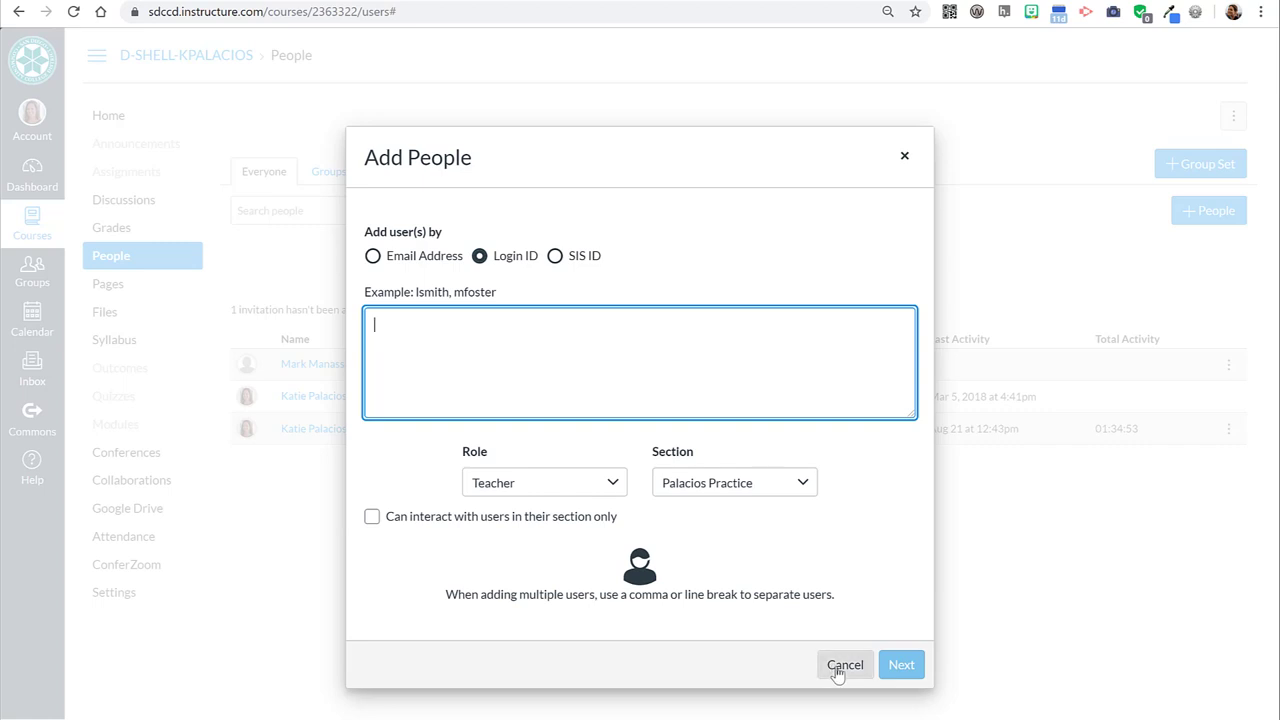
pyautogui.click(844, 664)
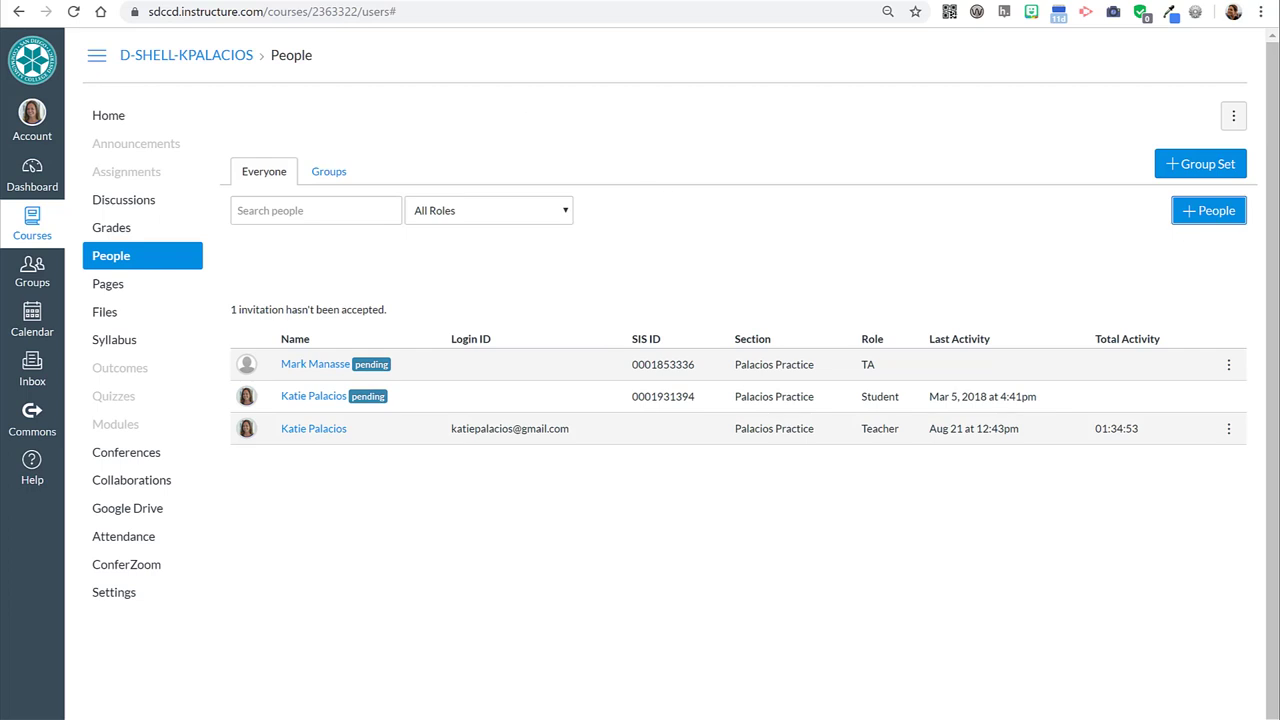
# Visit the bit.ly short link and review the 'Request a Canvas Account' form
pyautogui.write('bit.ly')
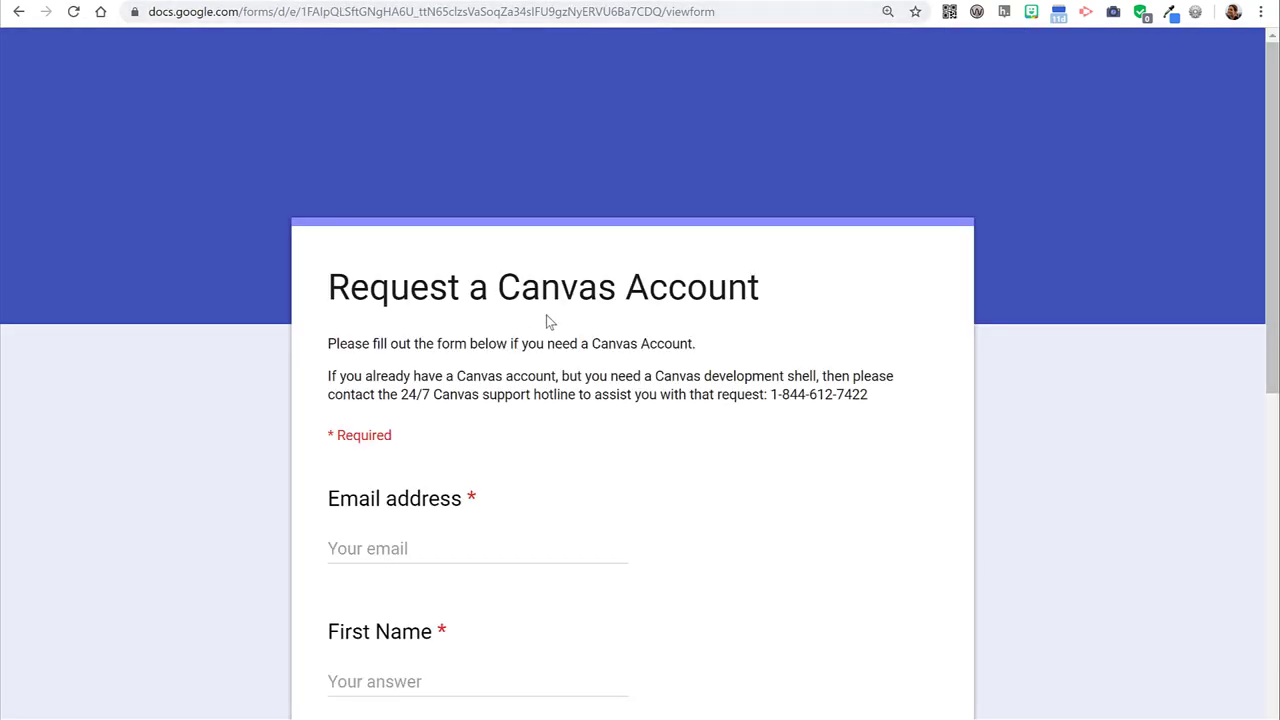
pyautogui.moveTo(1268, 220)
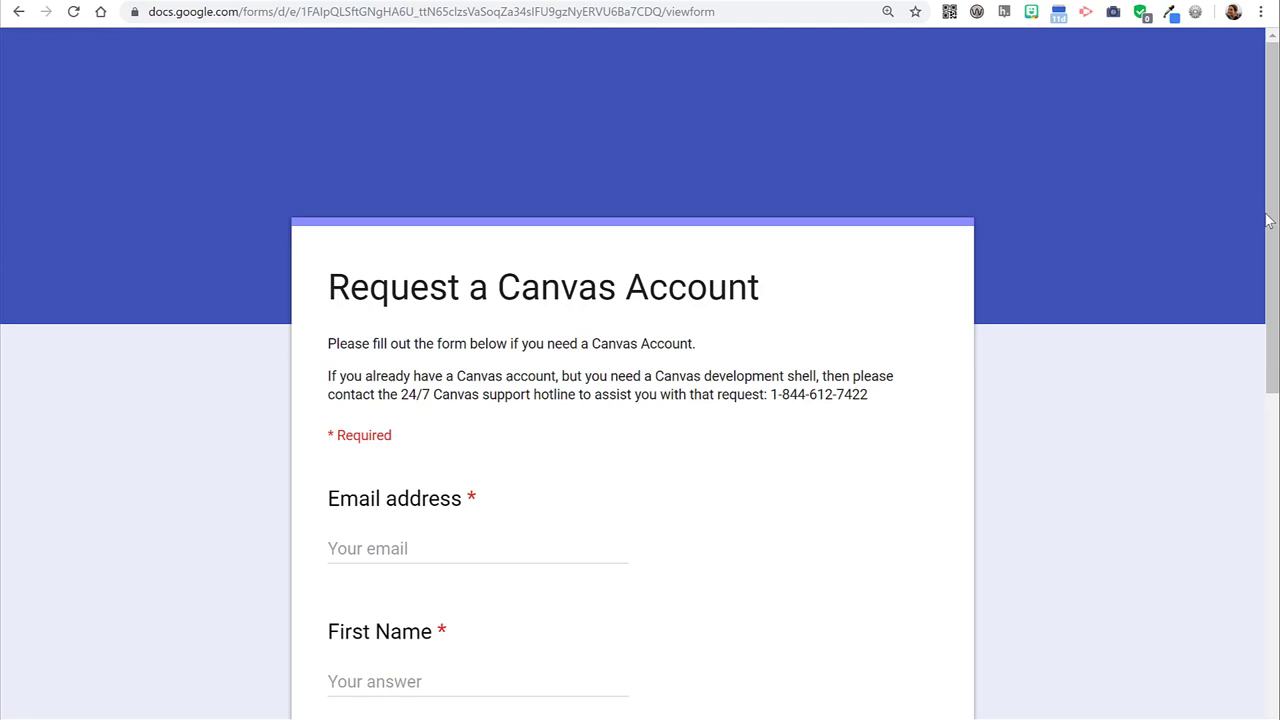
pyautogui.scroll(-3)
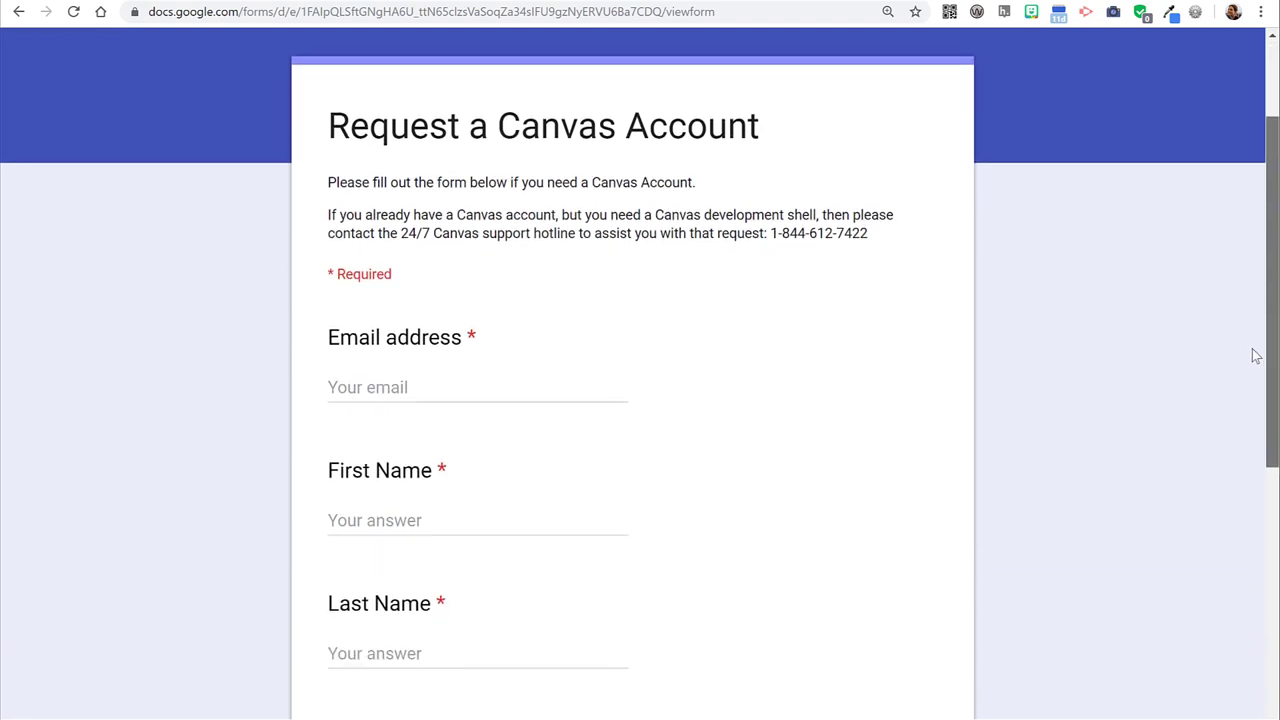
pyautogui.scroll(-3)
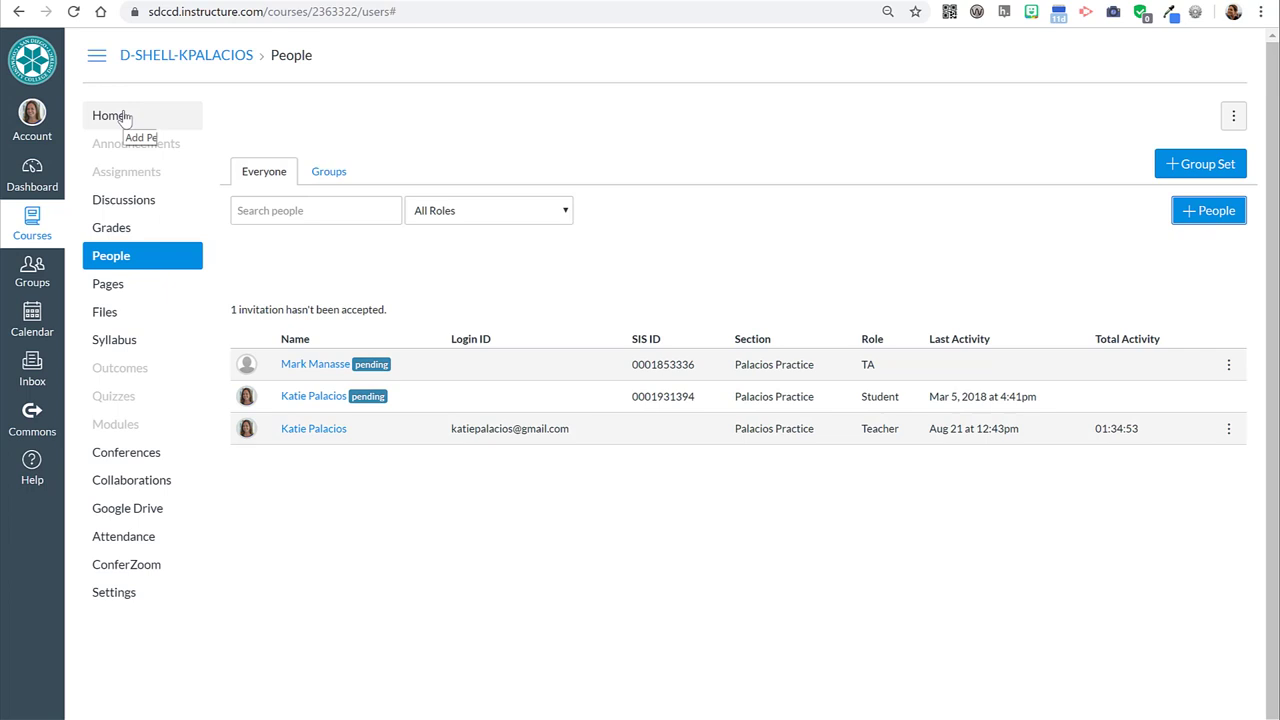
# Go back to the Palacios Practice course Home page
pyautogui.click(108, 114)
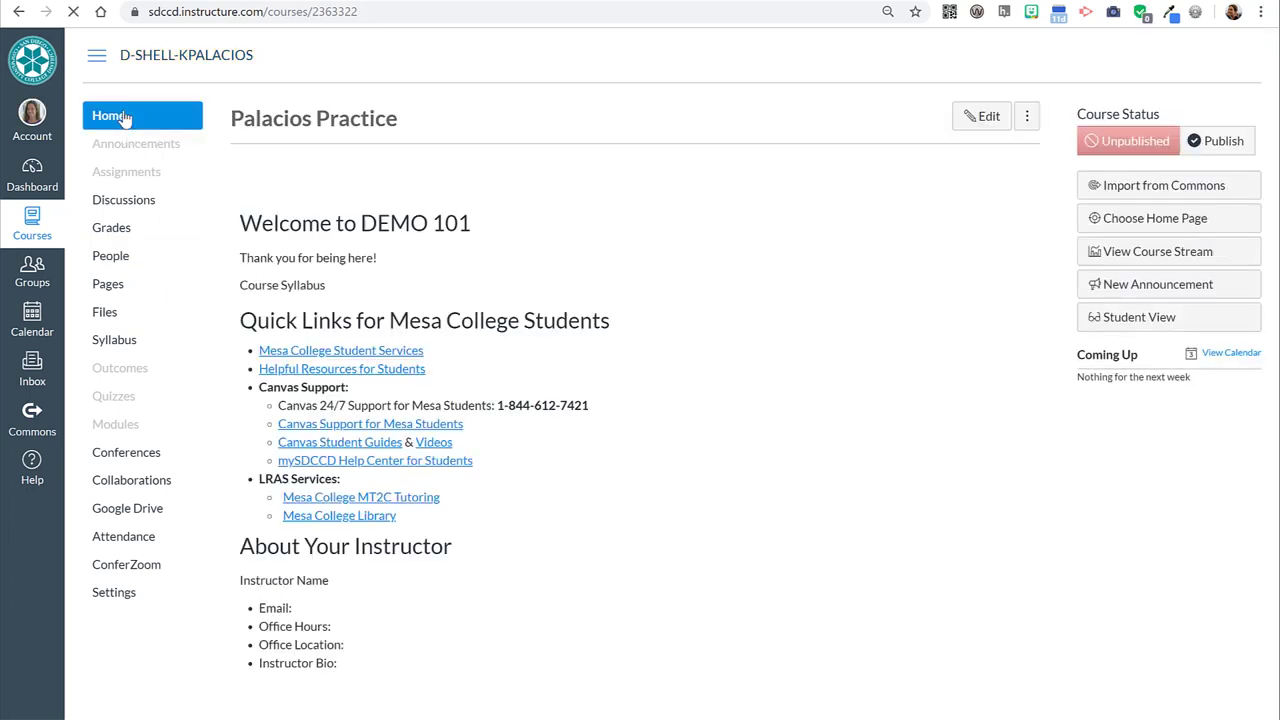